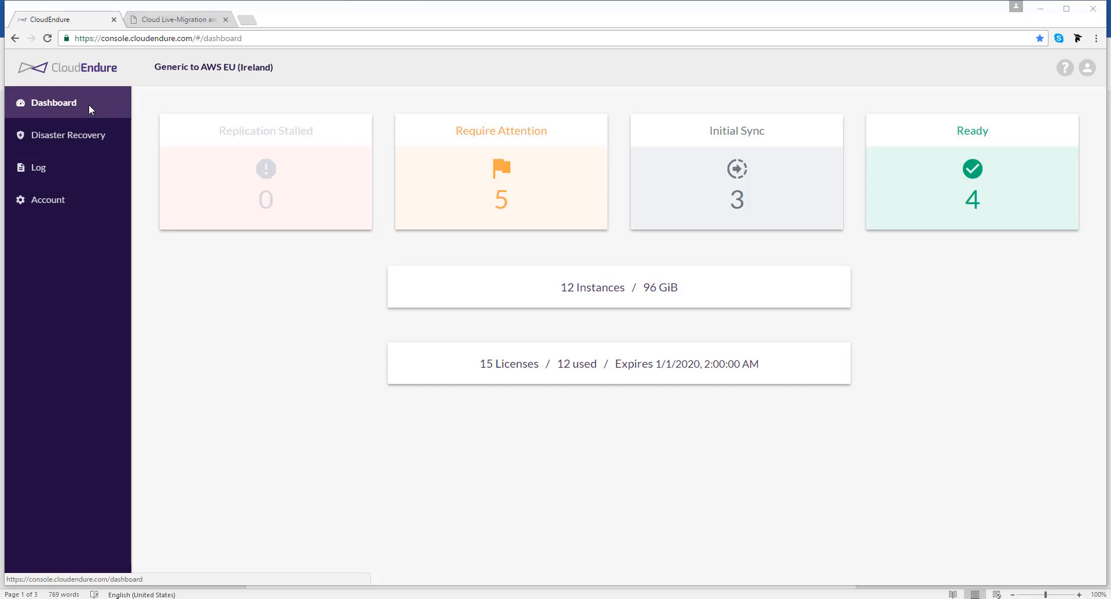
{"action": "mouse_move", "coordinate": [78, 126]}
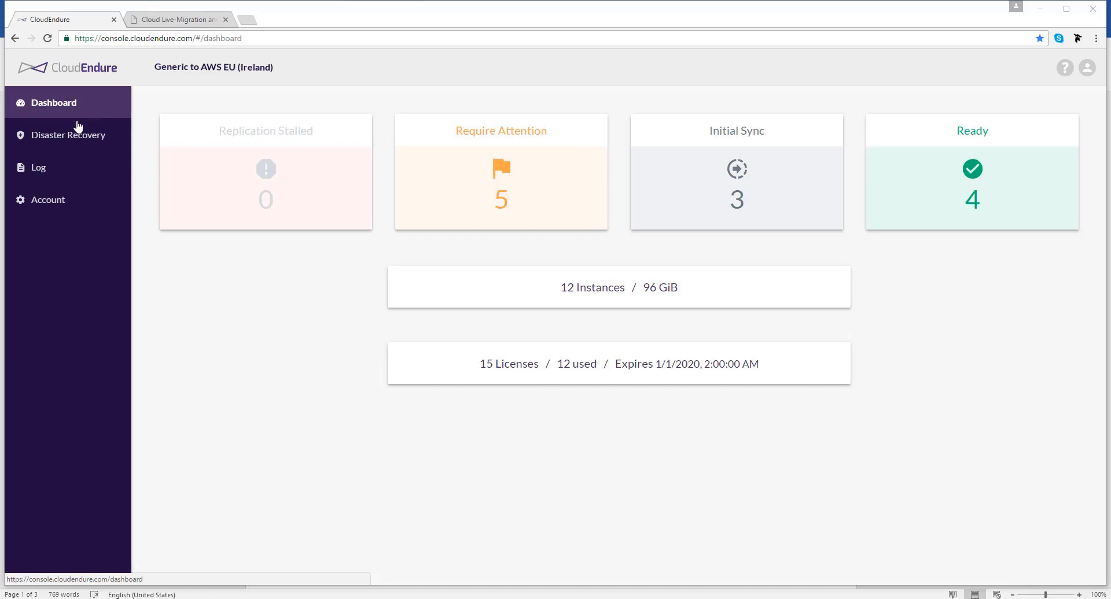
Step: Open the Disaster Recovery instance list showing all 12 instances
{"action": "left_click", "coordinate": [68, 135]}
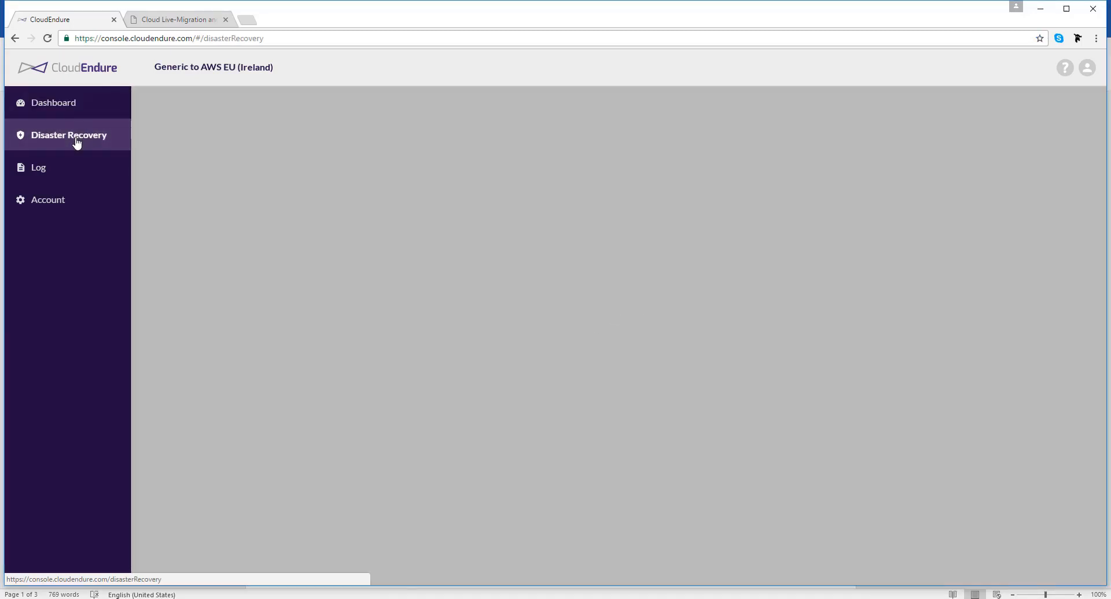
{"action": "left_click", "coordinate": [69, 135]}
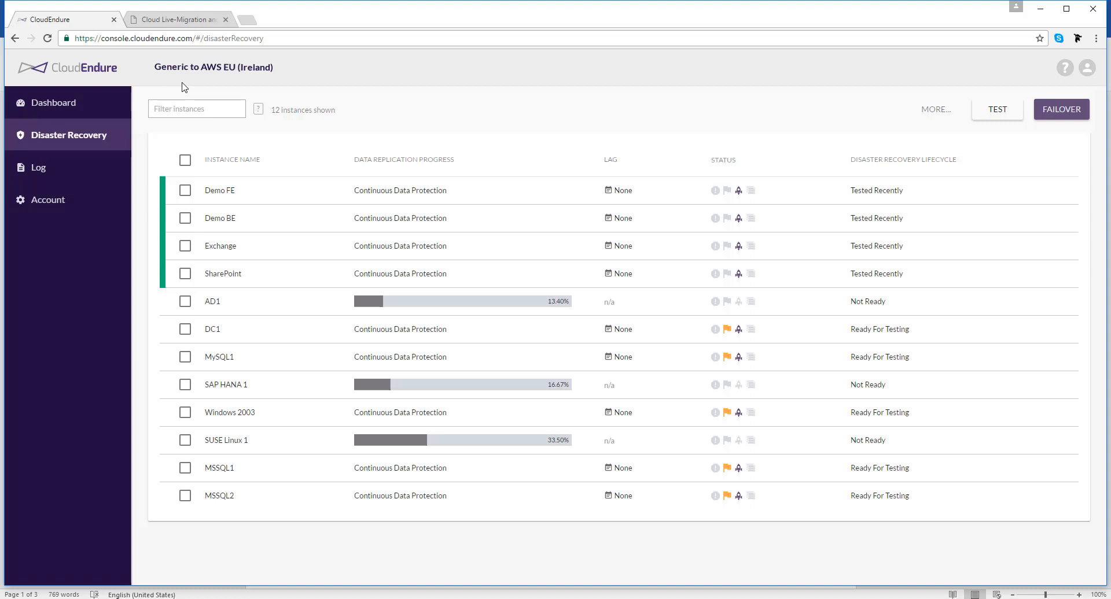
{"action": "mouse_move", "coordinate": [928, 122]}
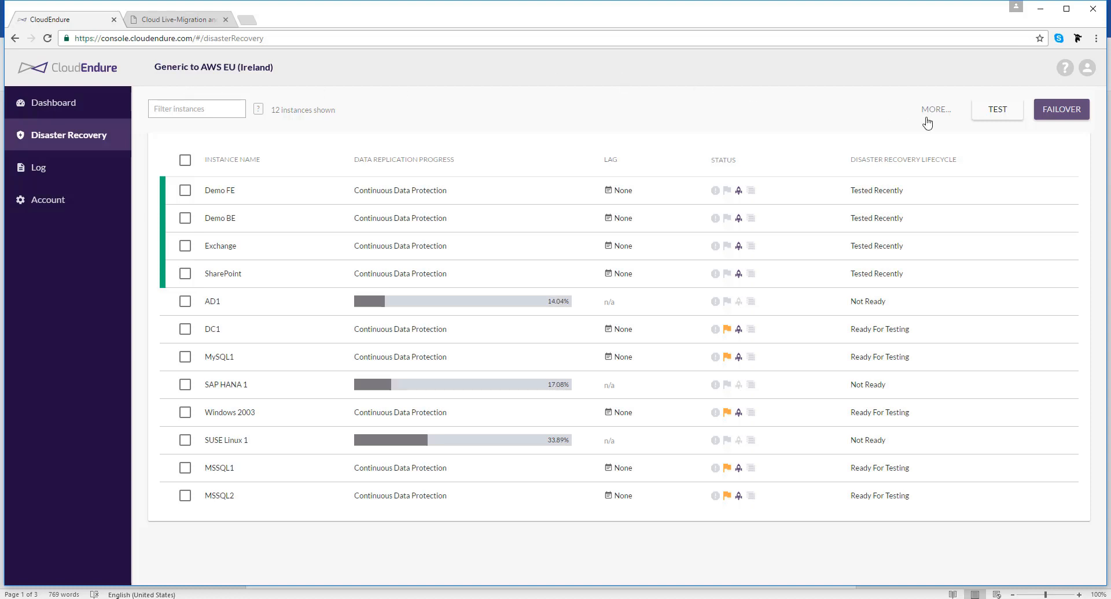
Step: View the Add instances installation instructions from MORE..., then close them
{"action": "left_click", "coordinate": [935, 109]}
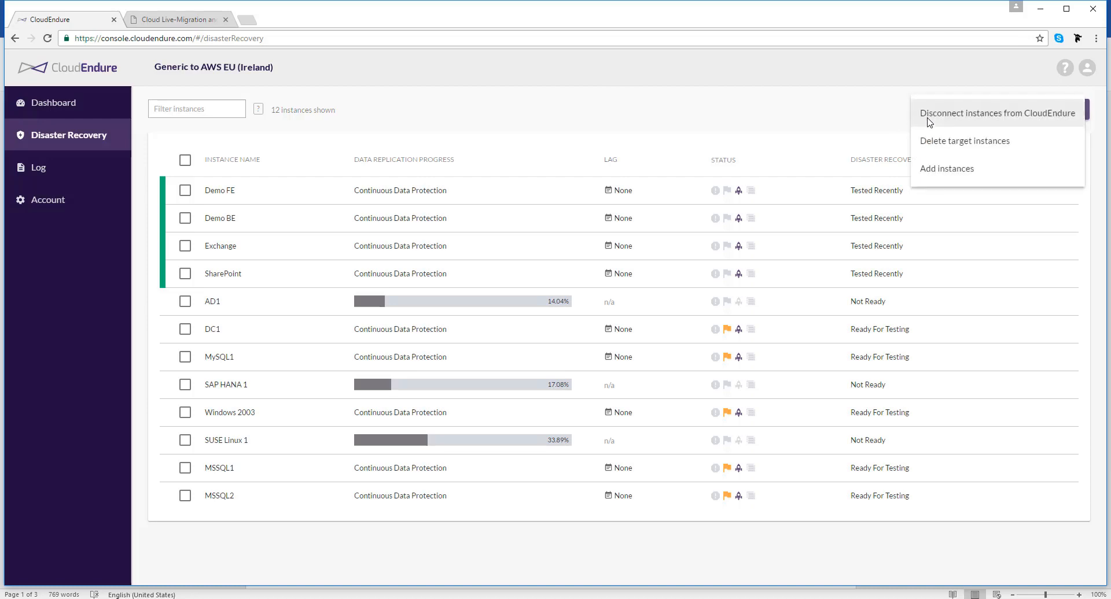
{"action": "left_click", "coordinate": [947, 168]}
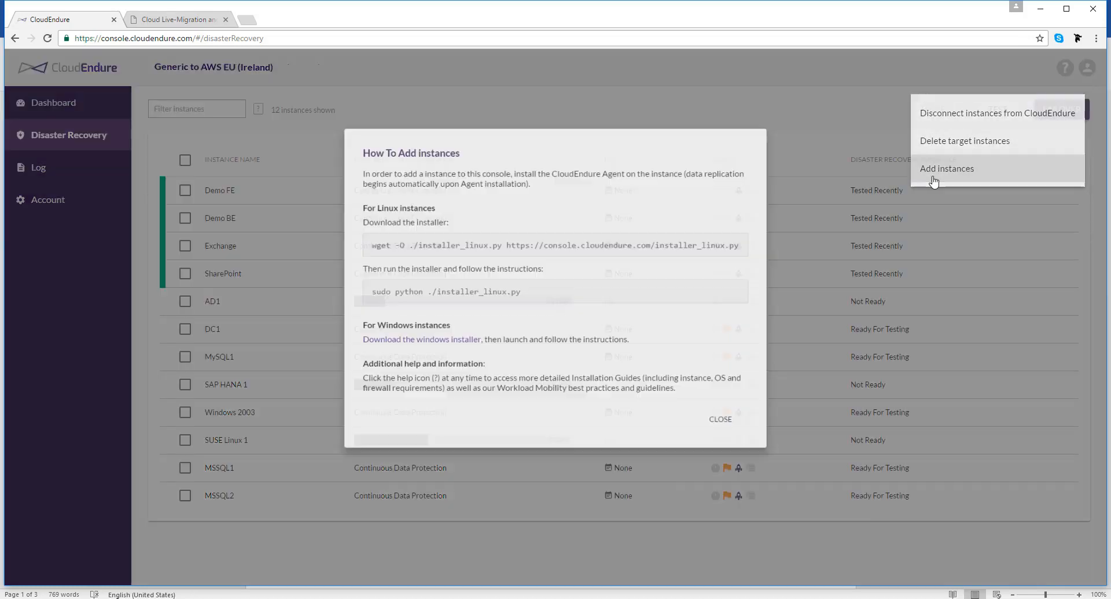
{"action": "left_click", "coordinate": [946, 168]}
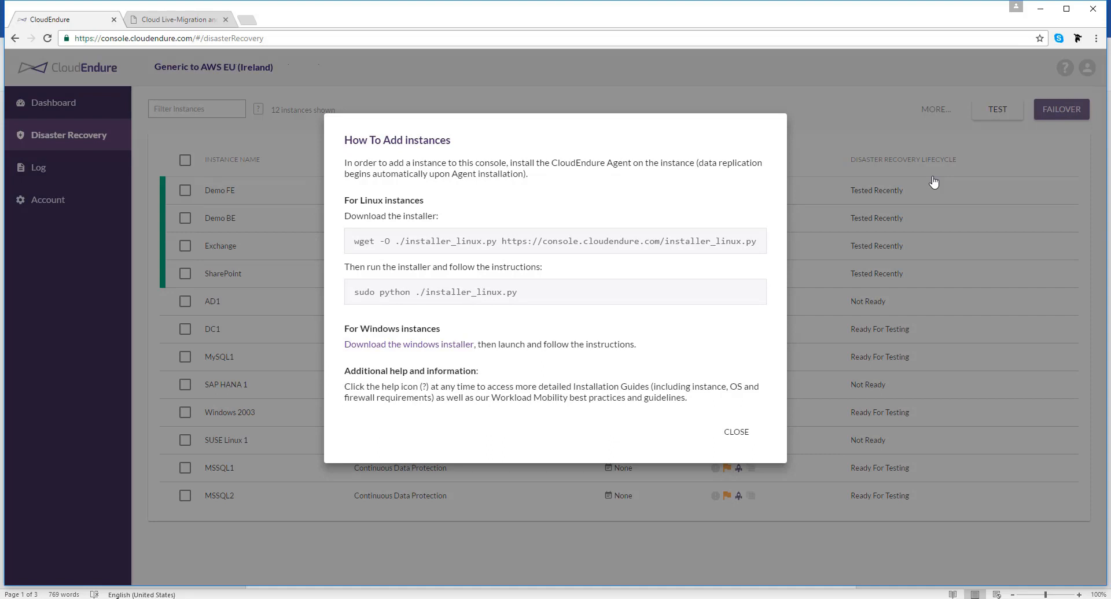
{"action": "mouse_move", "coordinate": [713, 429]}
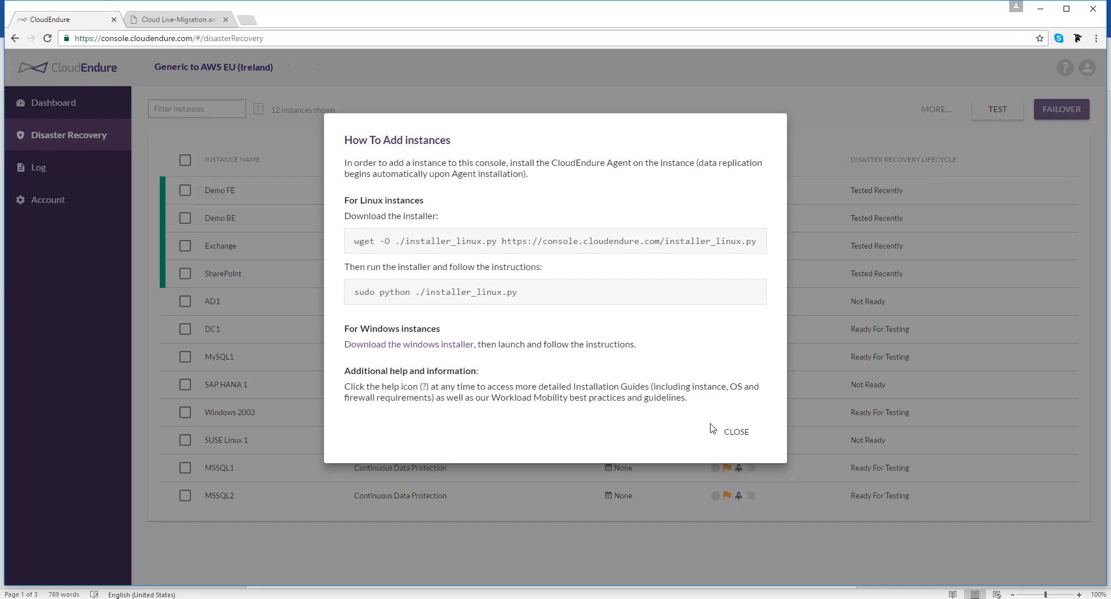
{"action": "left_click", "coordinate": [736, 432]}
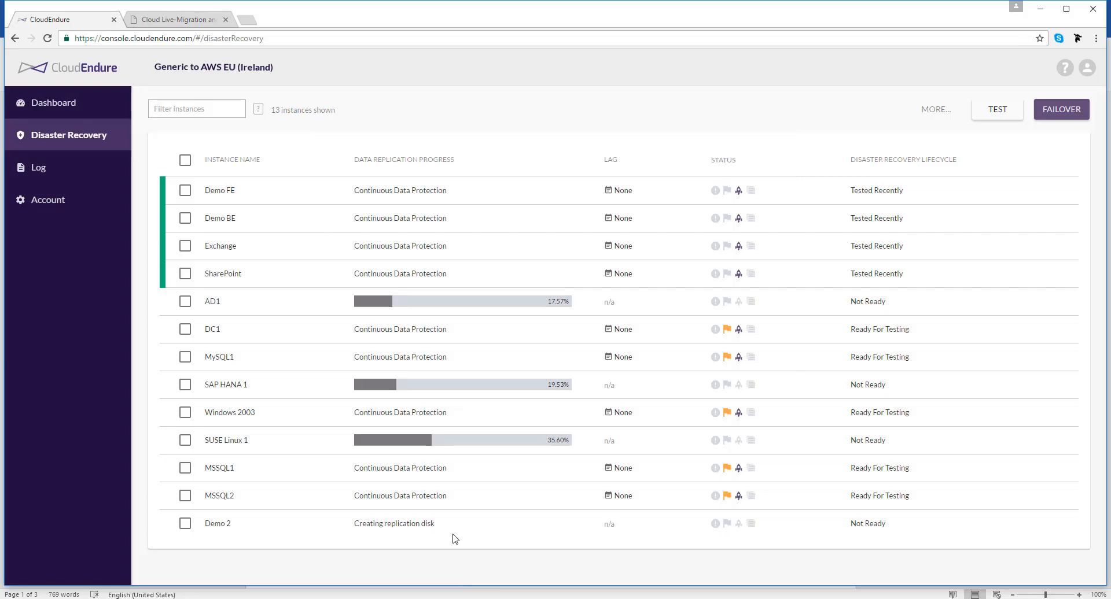
{"action": "mouse_move", "coordinate": [227, 528]}
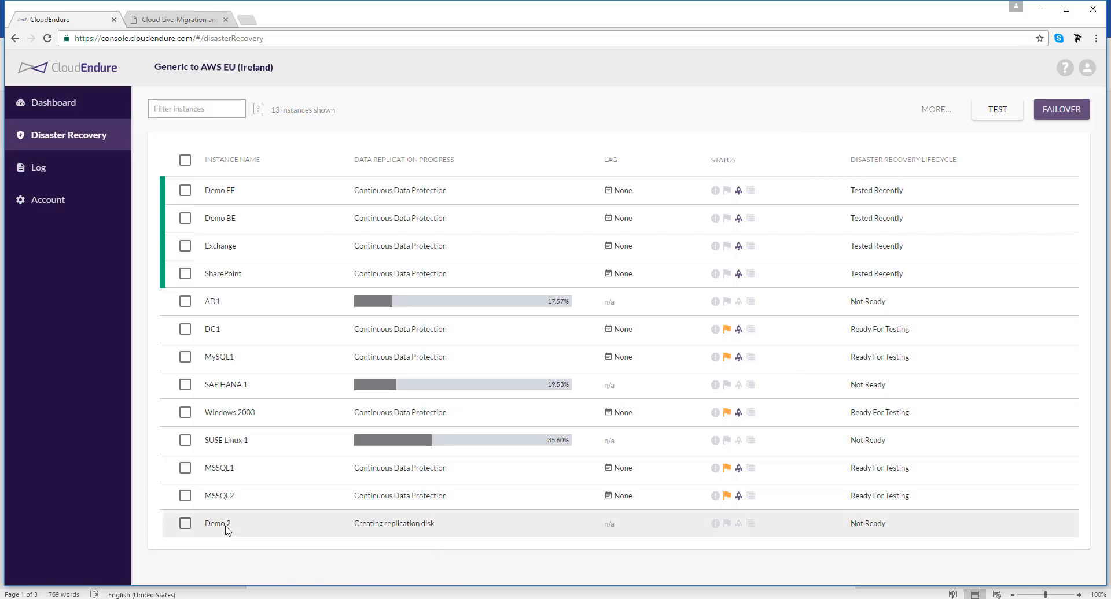
Step: Open Demo 2's instance dashboard and its Blueprint settings with instance type c3.large
{"action": "left_click", "coordinate": [217, 523]}
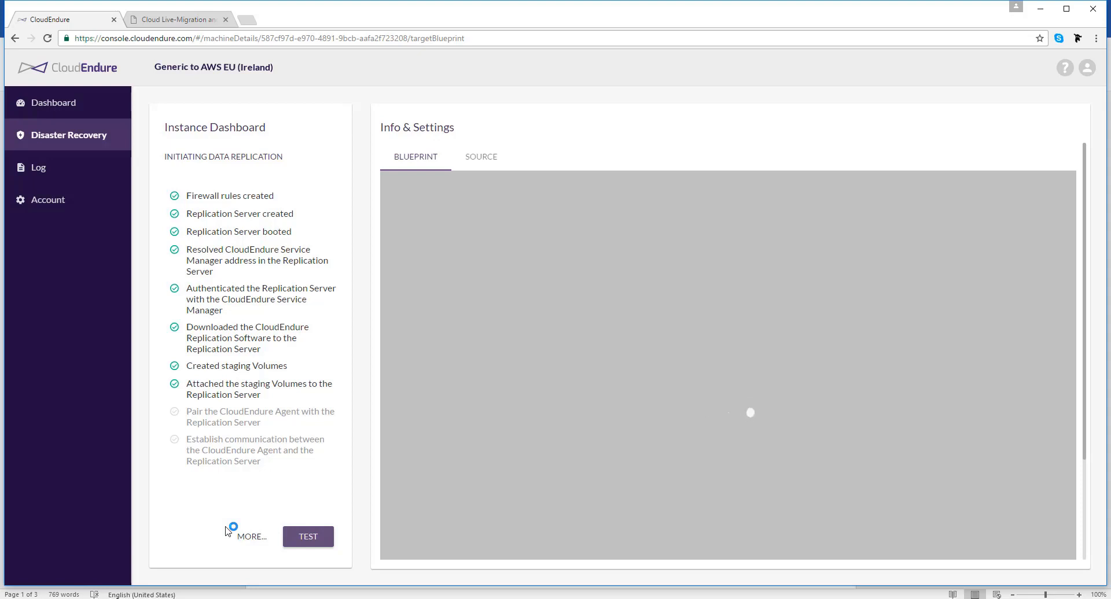
{"action": "left_click", "coordinate": [416, 156]}
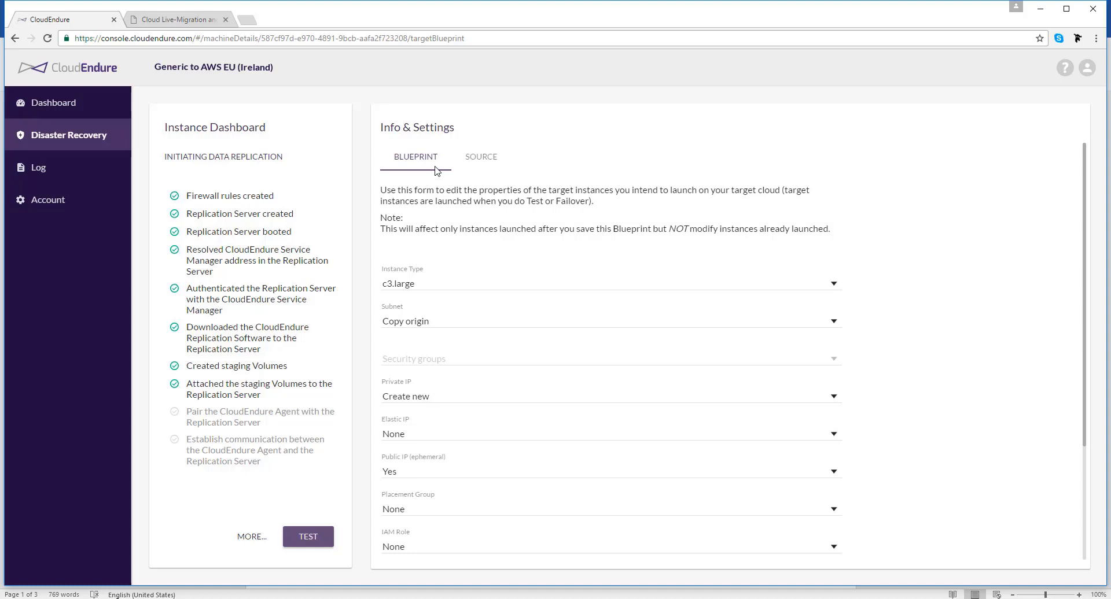
{"action": "mouse_move", "coordinate": [95, 158]}
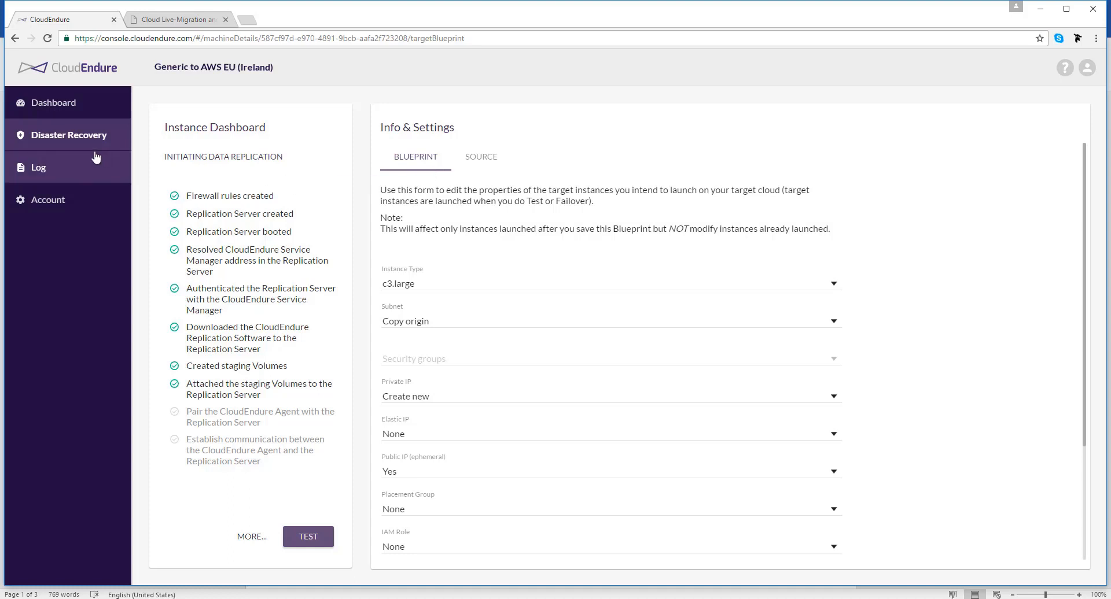
Step: Return to the Disaster Recovery list to follow the 13 instances' replication progress
{"action": "left_click", "coordinate": [69, 134]}
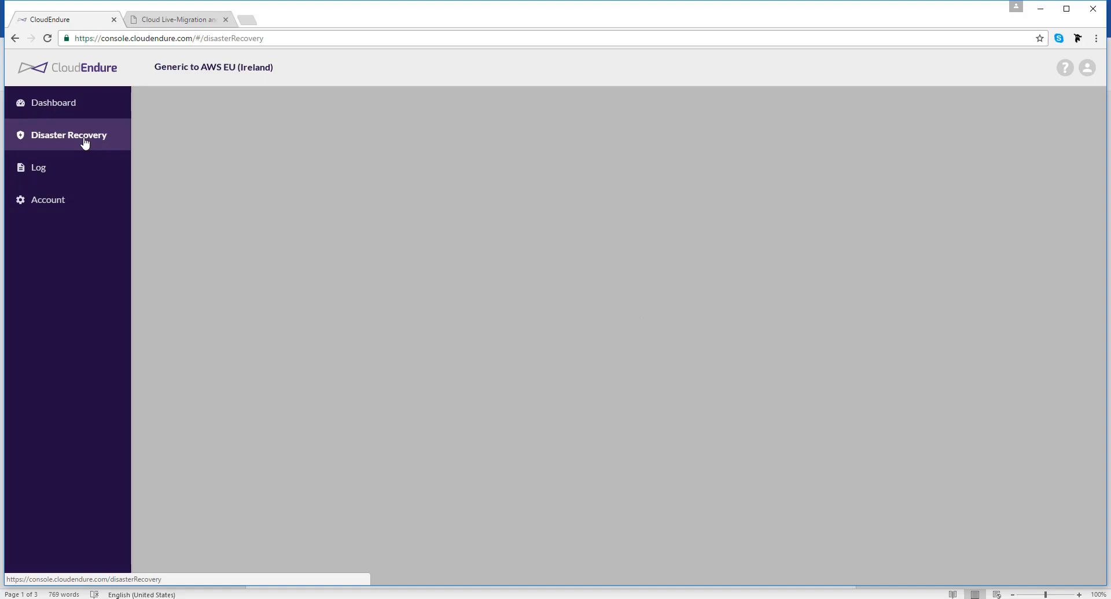
{"action": "left_click", "coordinate": [69, 135]}
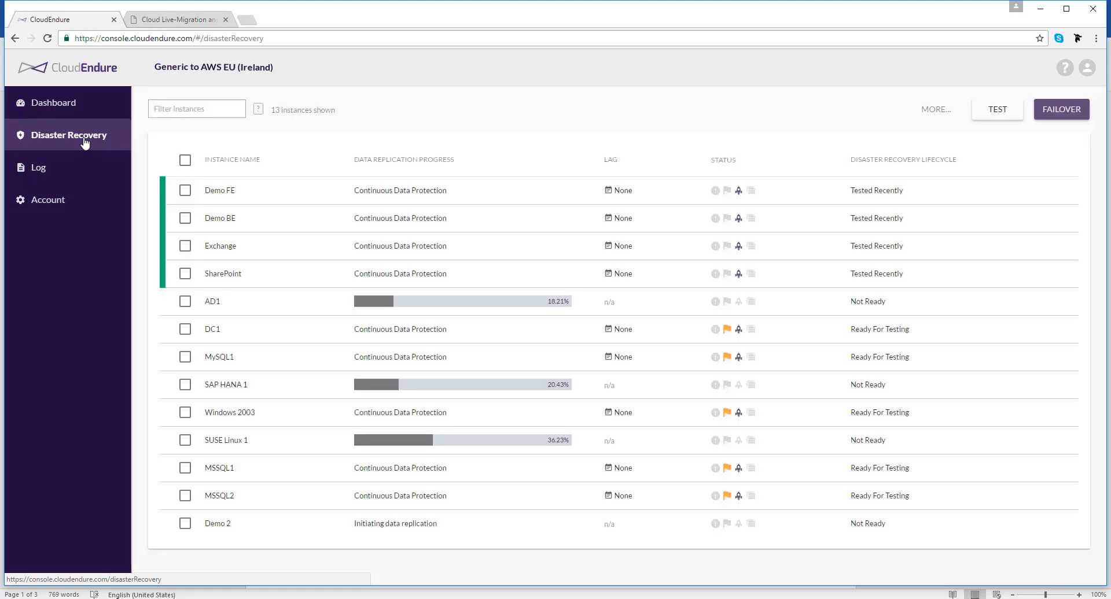
{"action": "mouse_move", "coordinate": [196, 391]}
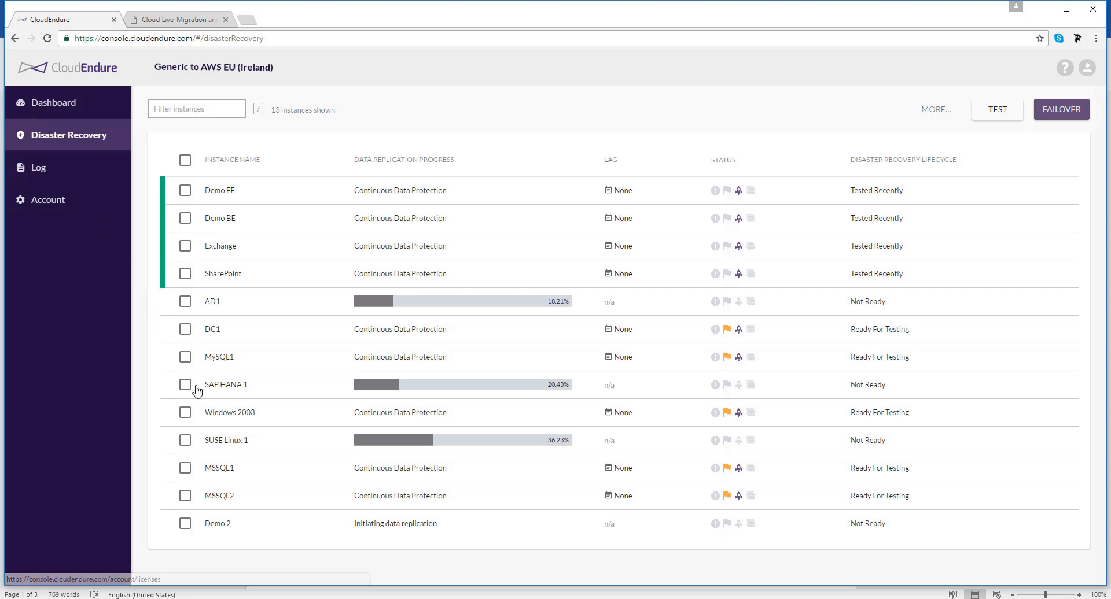
{"action": "mouse_move", "coordinate": [434, 540]}
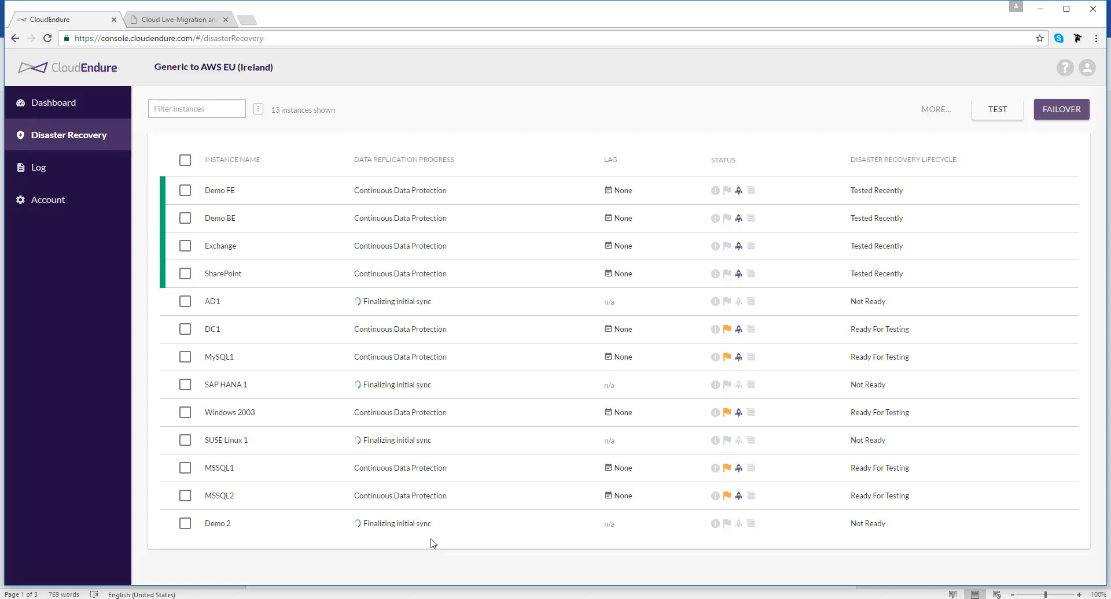
{"action": "mouse_move", "coordinate": [1006, 133]}
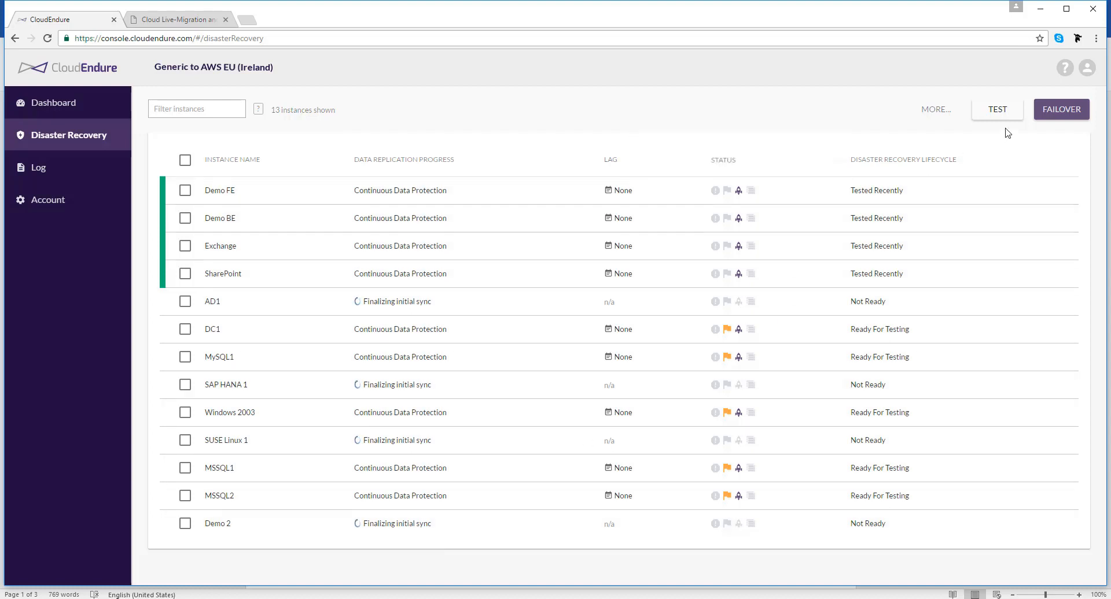
{"action": "mouse_move", "coordinate": [1028, 133]}
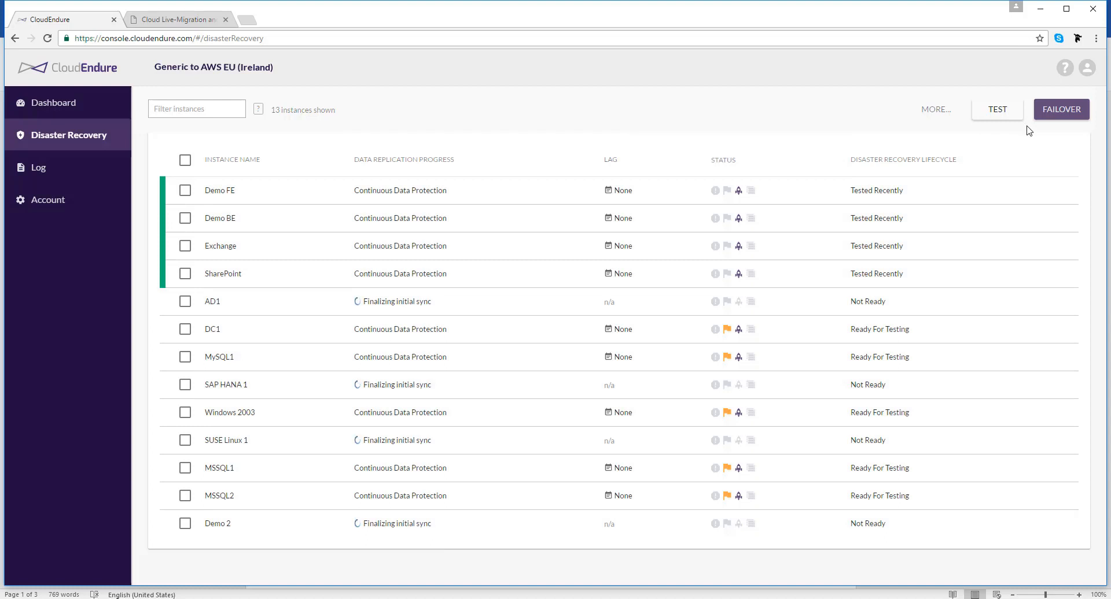
{"action": "mouse_move", "coordinate": [257, 225]}
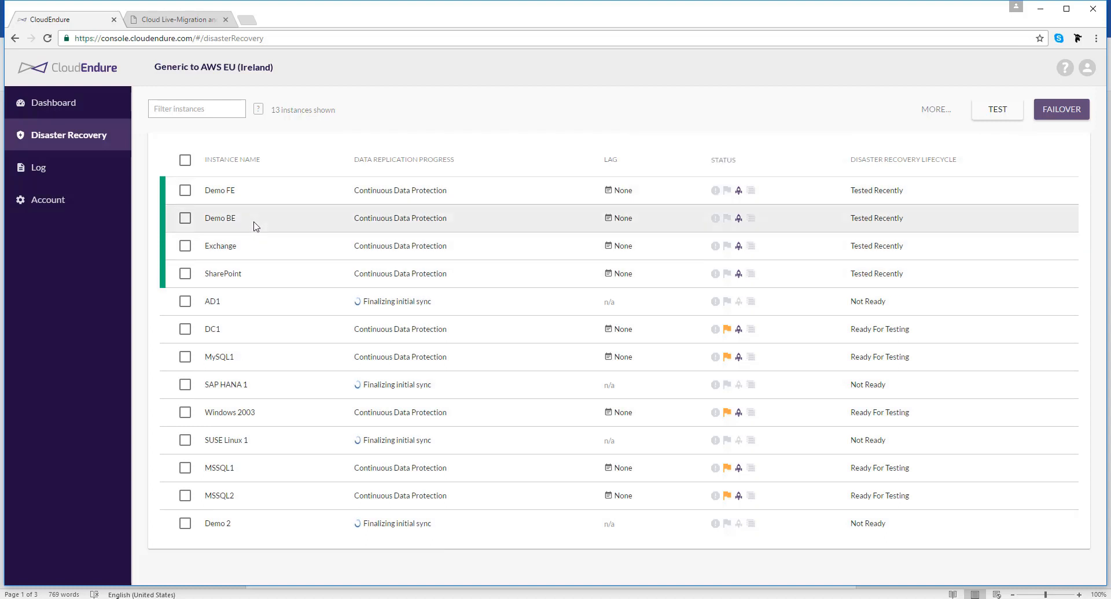
{"action": "mouse_move", "coordinate": [278, 215]}
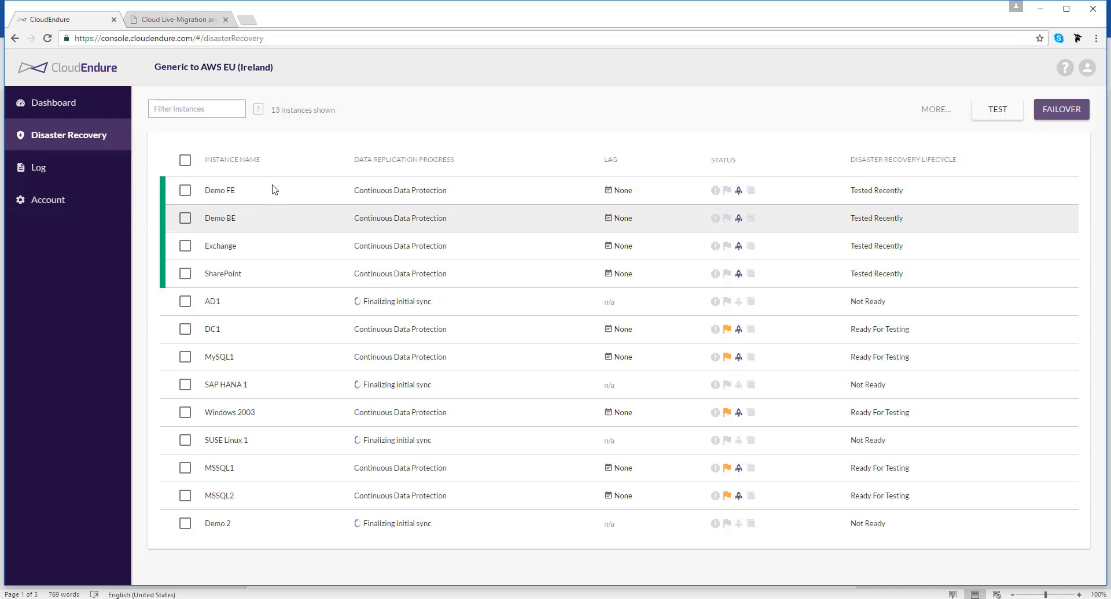
Step: Title the new WordPress post 'Demo Nov 9 15:54' and publish it
{"action": "left_click", "coordinate": [177, 19]}
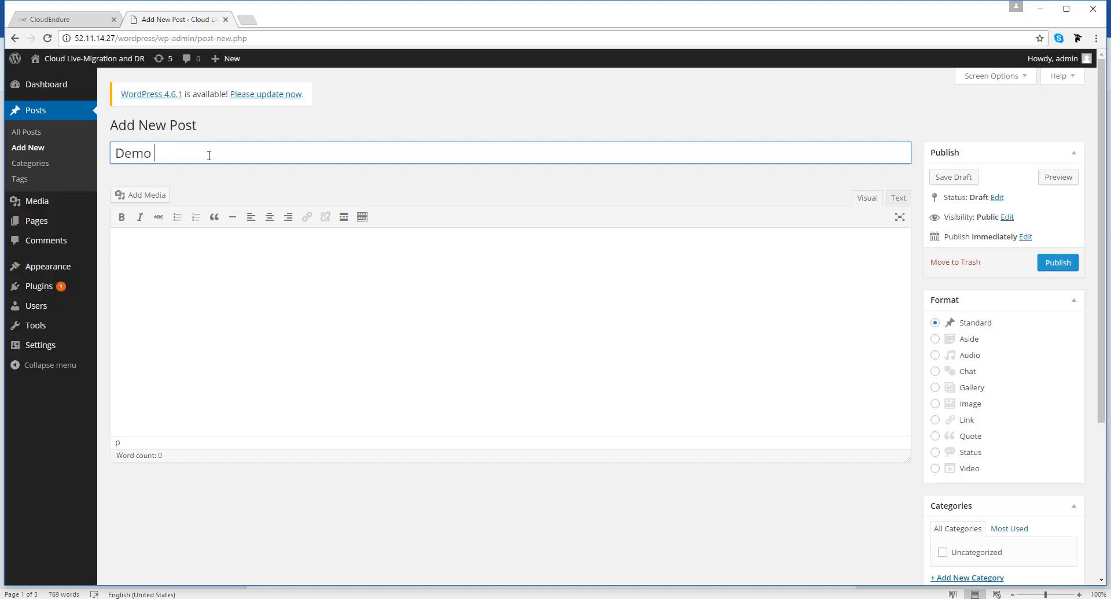
{"action": "type", "text": "Nov 9 15"}
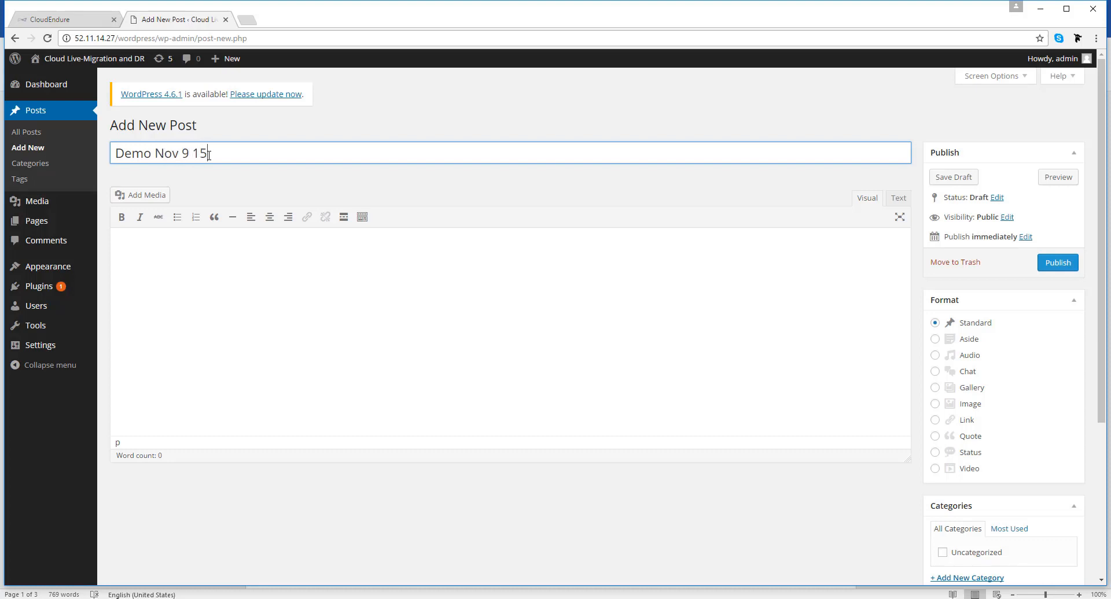
{"action": "type", "text": ":54"}
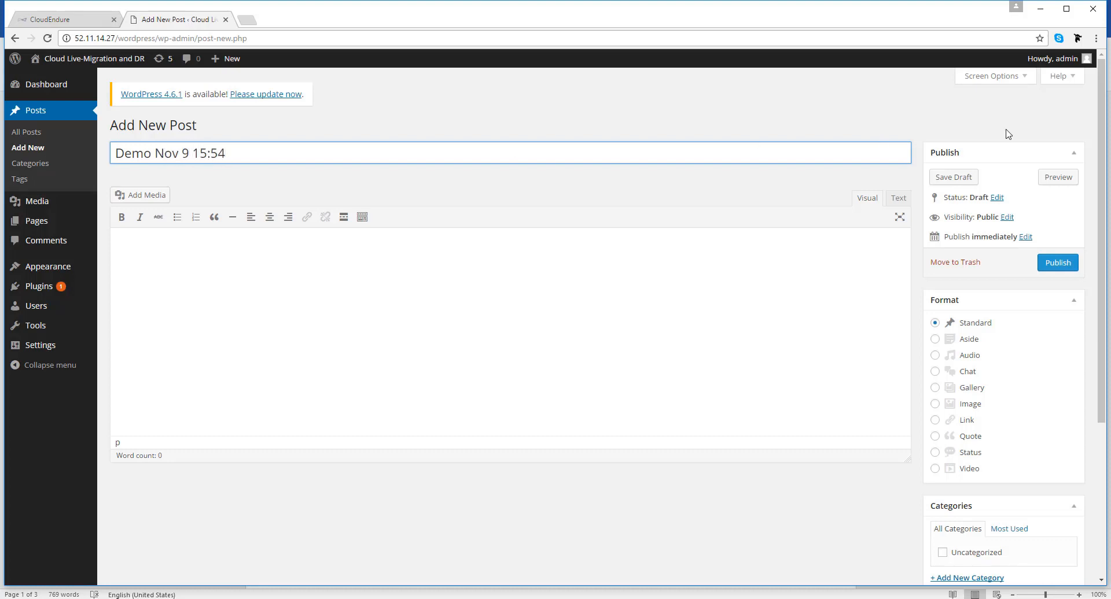
{"action": "left_click", "coordinate": [1056, 262]}
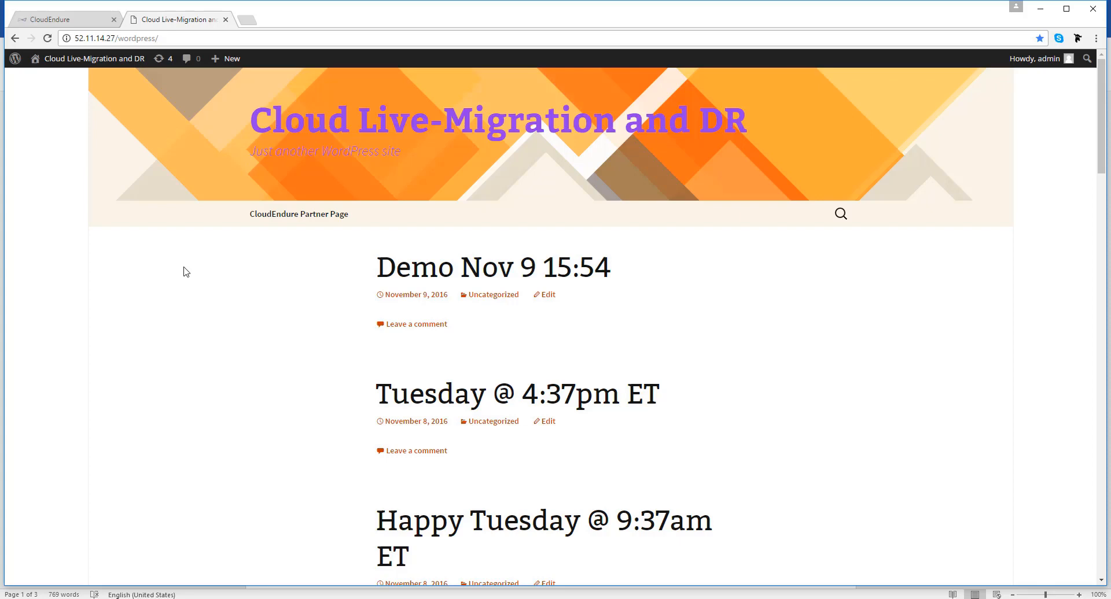
{"action": "mouse_move", "coordinate": [89, 19]}
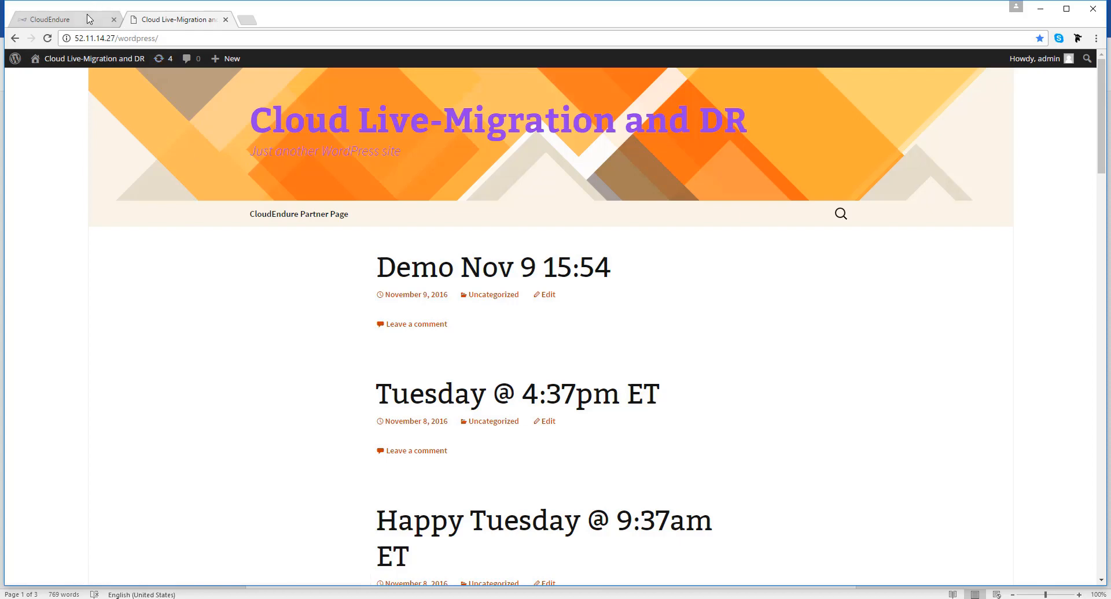
Step: Go from the WordPress site back to the CloudEndure console
{"action": "left_click", "coordinate": [64, 19]}
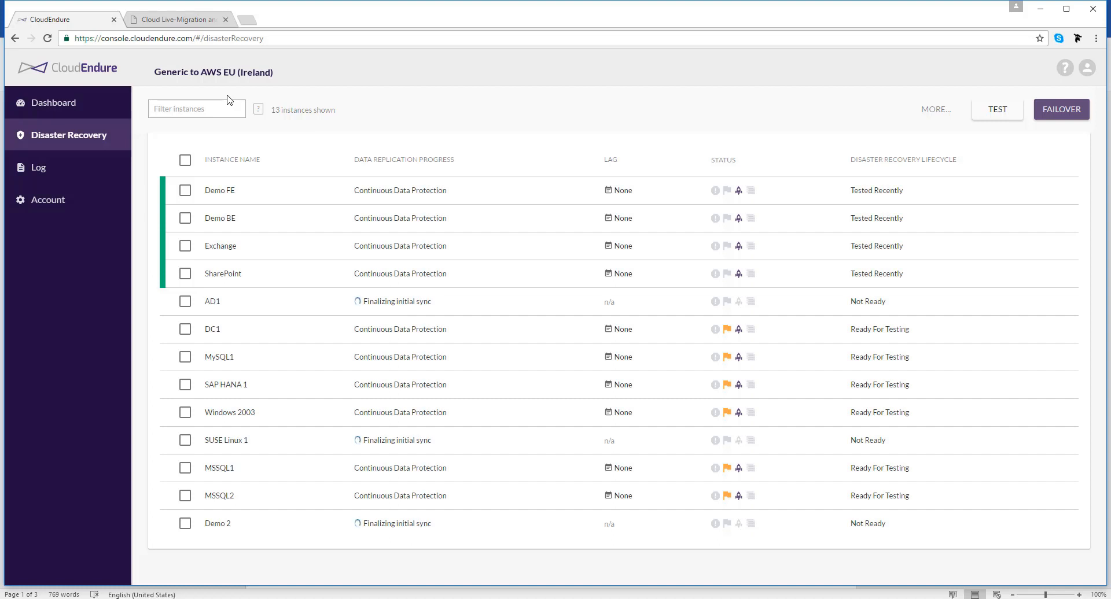
Step: Open Demo FE's blueprint showing m3.large and elastic IP 52.49.147.227
{"action": "left_click", "coordinate": [231, 160]}
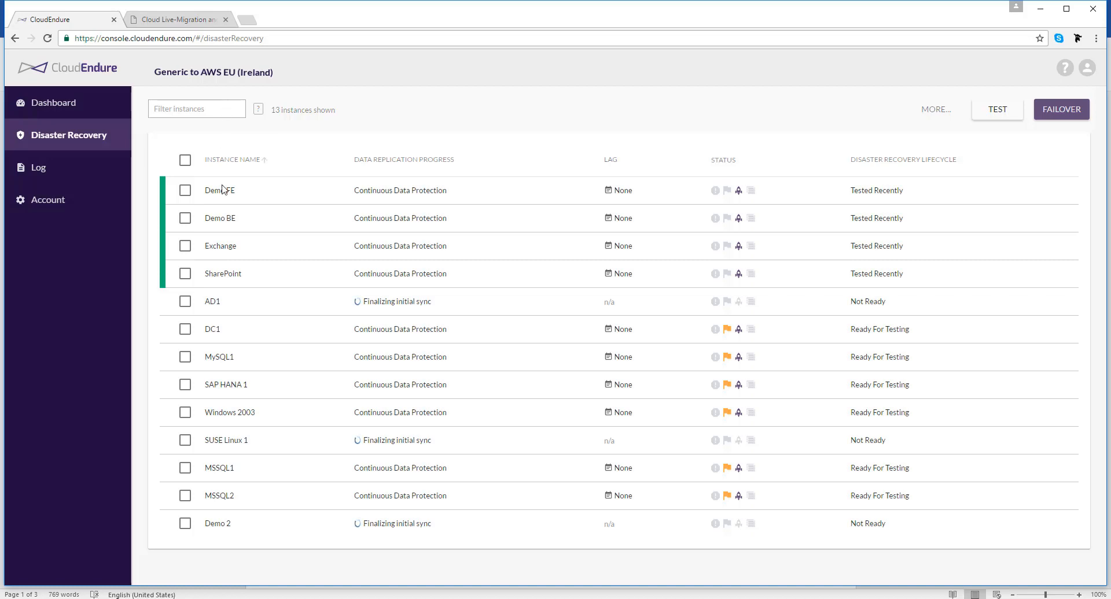
{"action": "left_click", "coordinate": [219, 190]}
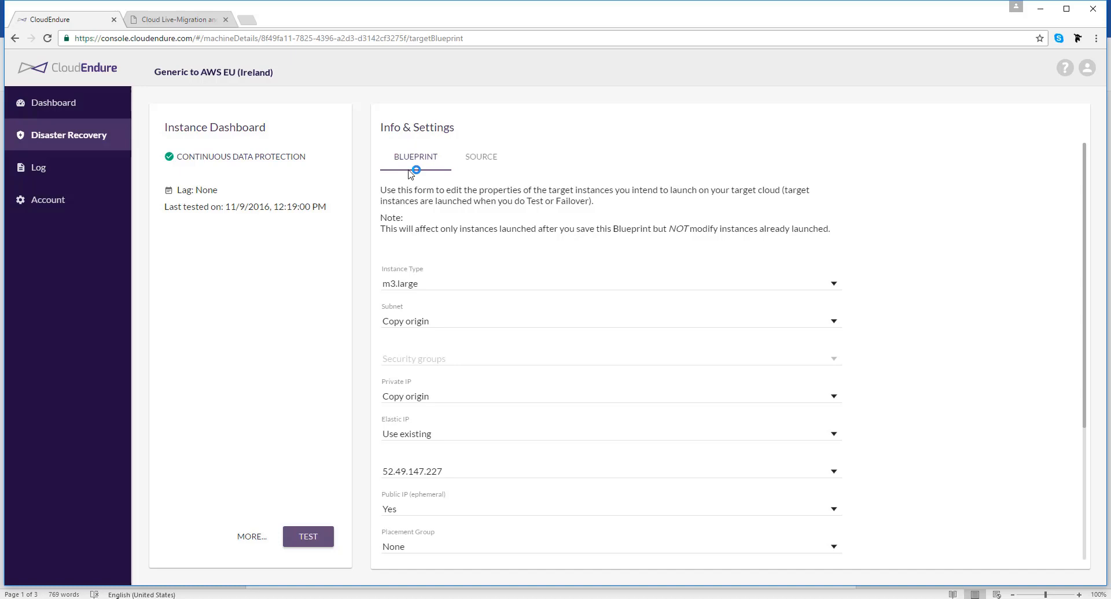
{"action": "mouse_move", "coordinate": [44, 135]}
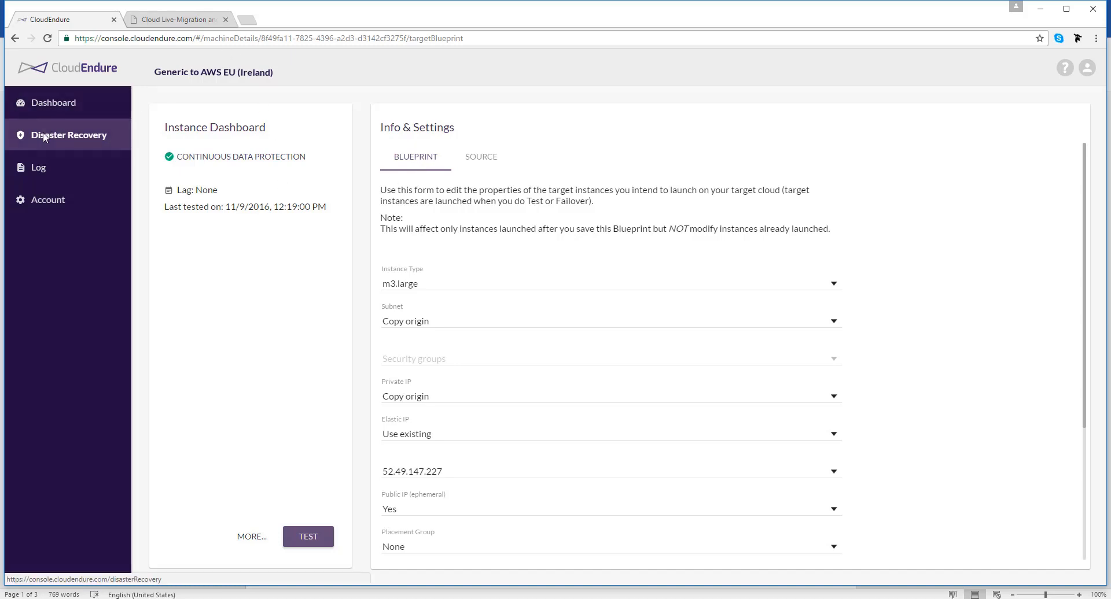
Step: Select Demo FE and Demo BE and start a test for both instances
{"action": "left_click", "coordinate": [70, 135]}
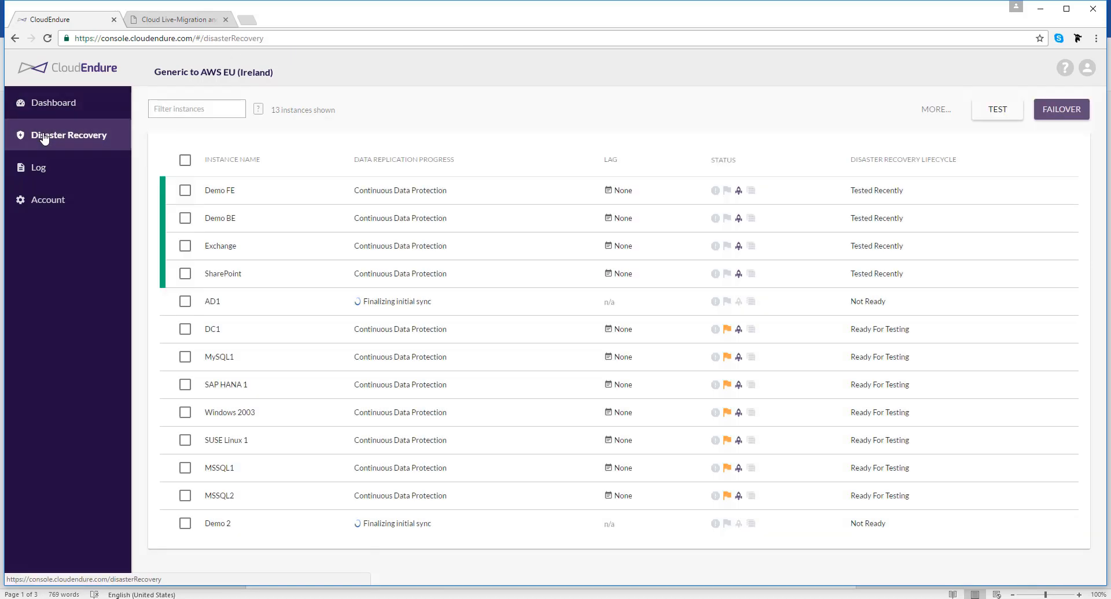
{"action": "left_click", "coordinate": [185, 190]}
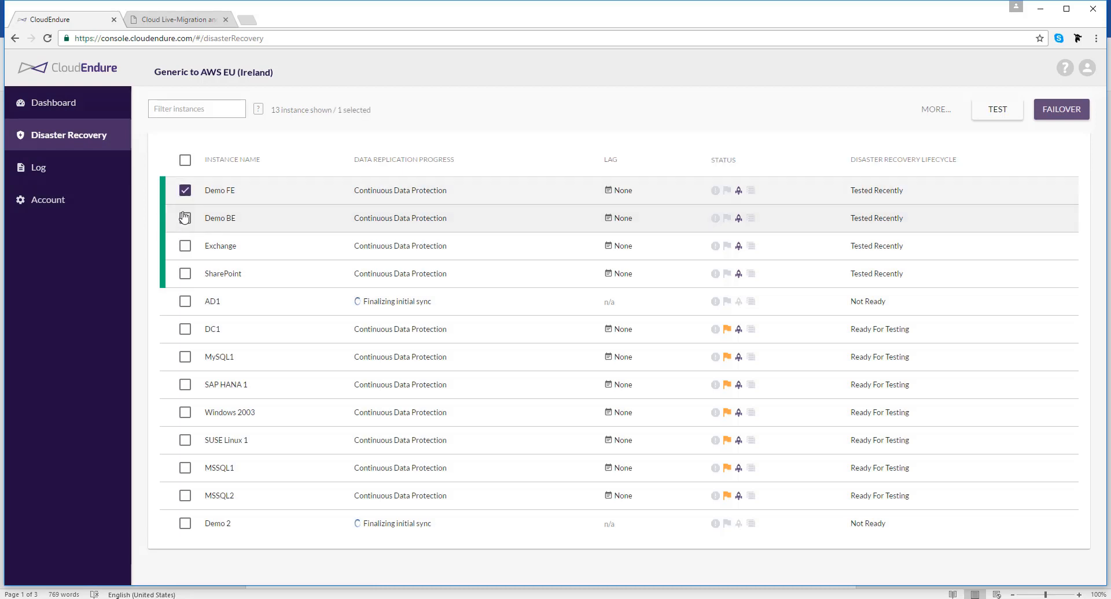
{"action": "left_click", "coordinate": [185, 218]}
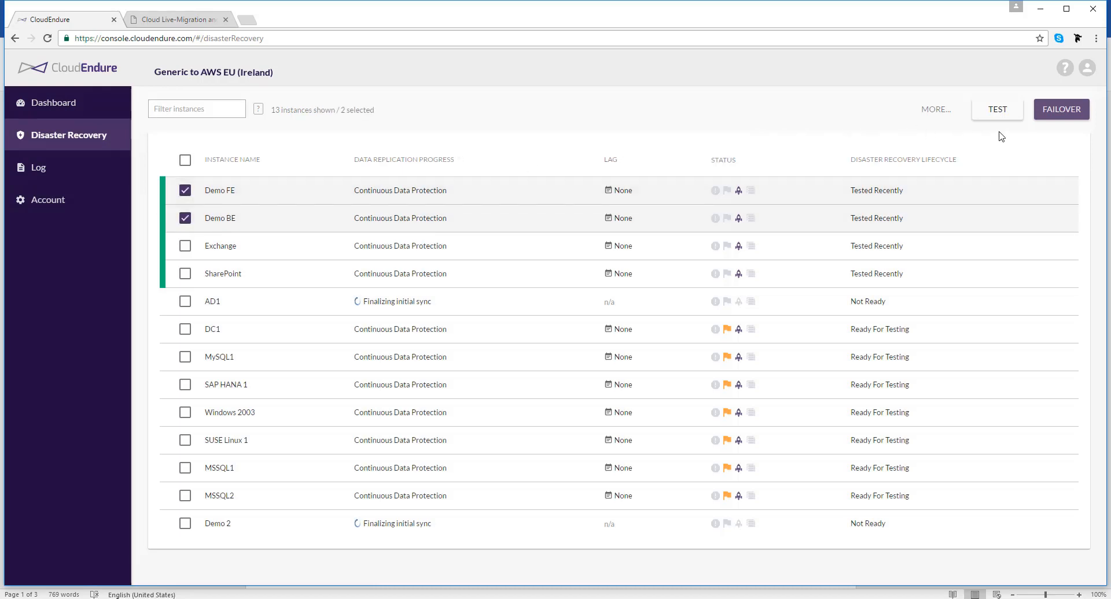
{"action": "mouse_move", "coordinate": [997, 109]}
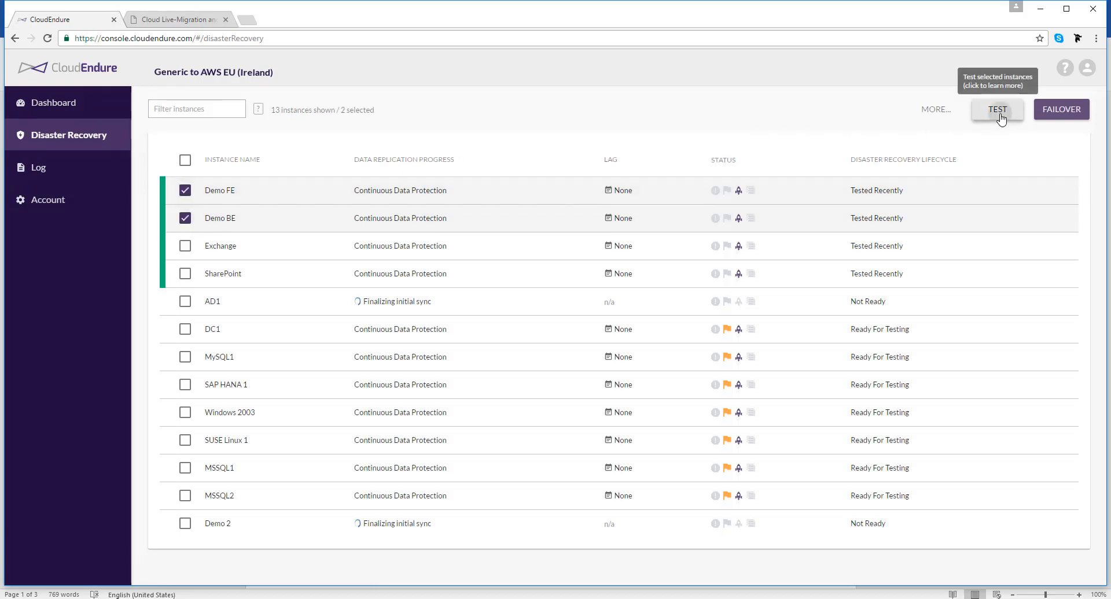
{"action": "left_click", "coordinate": [996, 109]}
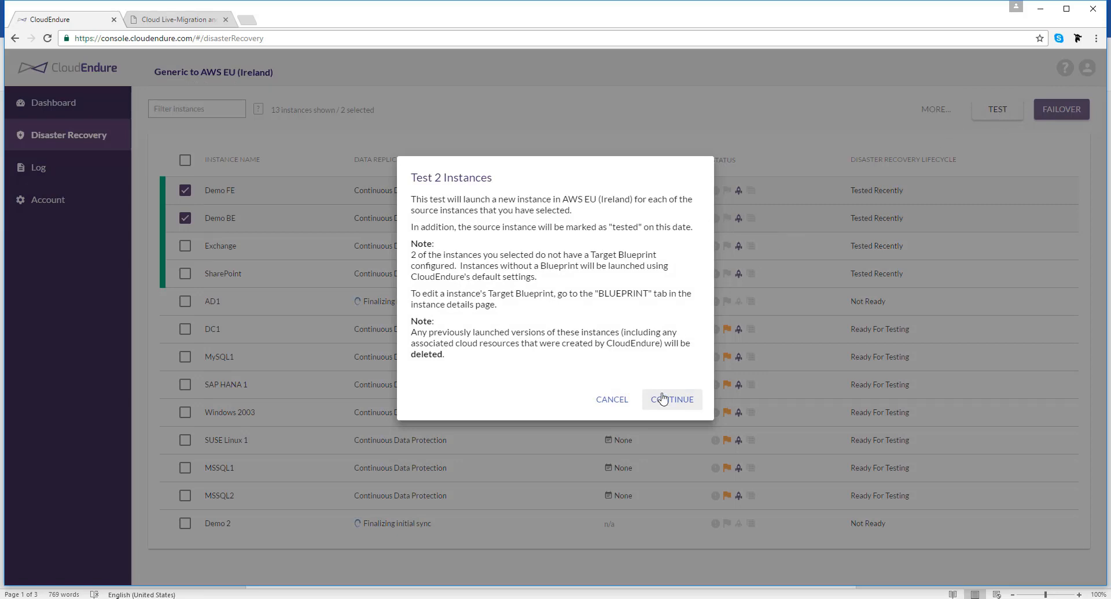
{"action": "left_click", "coordinate": [671, 399]}
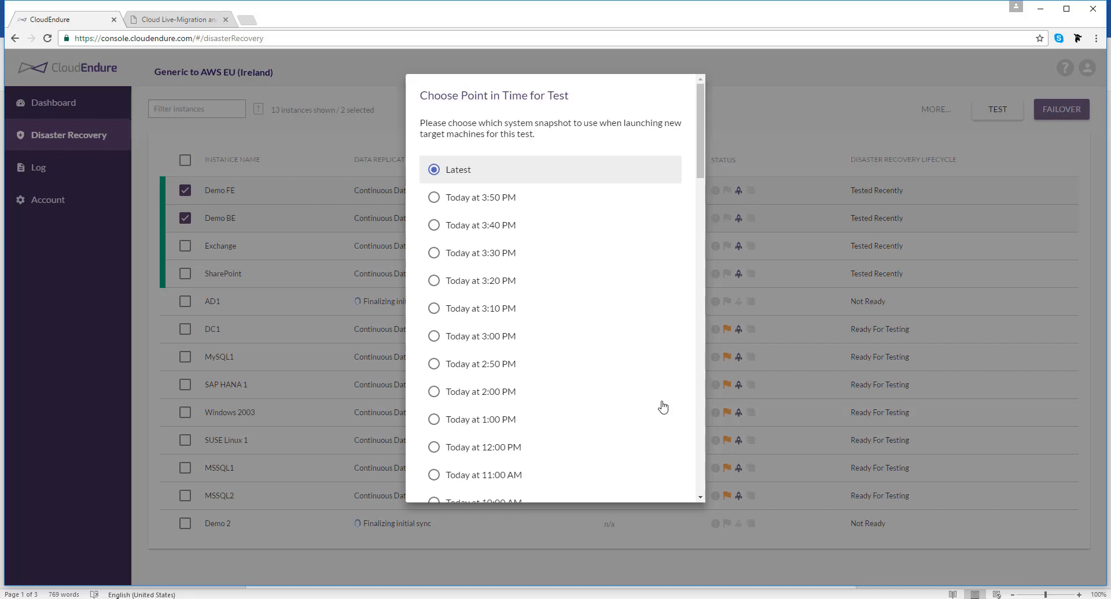
{"action": "mouse_move", "coordinate": [709, 183]}
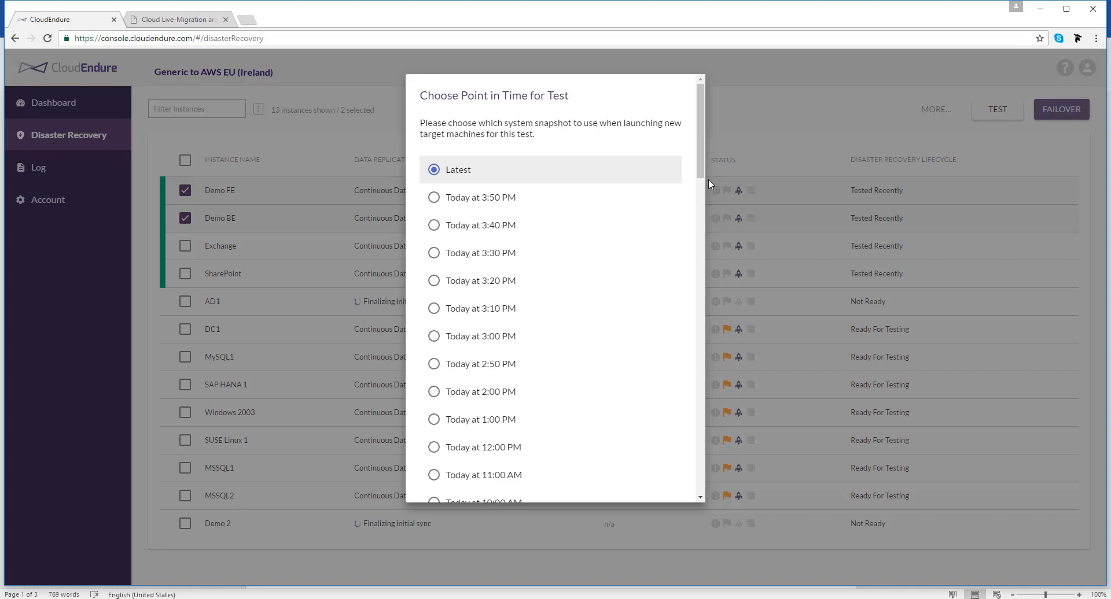
Step: Launch the test from the Latest snapshot
{"action": "scroll", "scroll_direction": "down", "scroll_amount": 3}
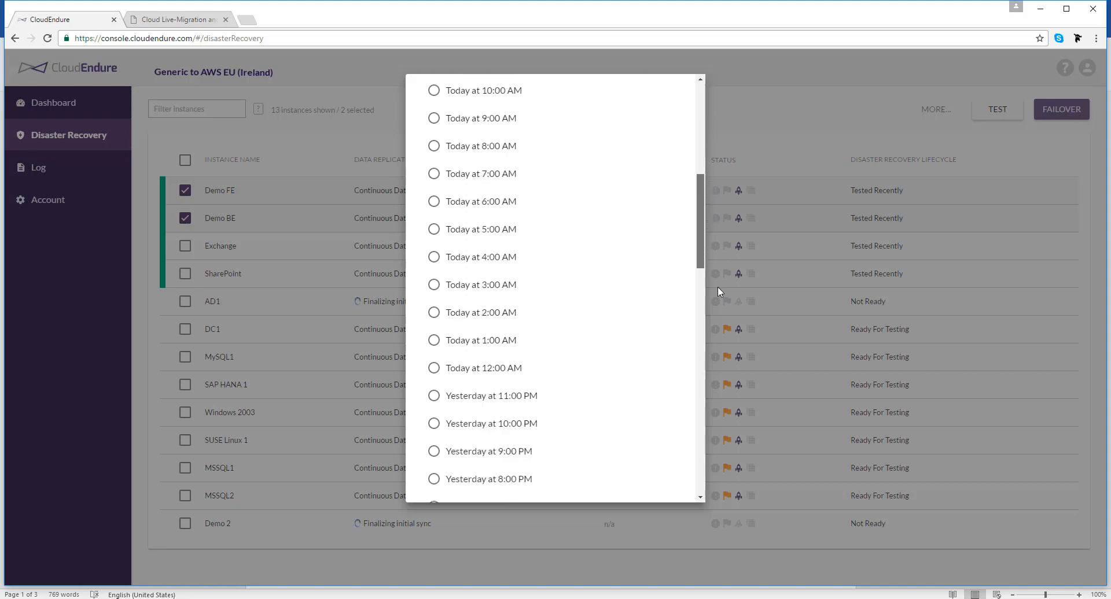
{"action": "scroll", "scroll_direction": "down", "scroll_amount": 3}
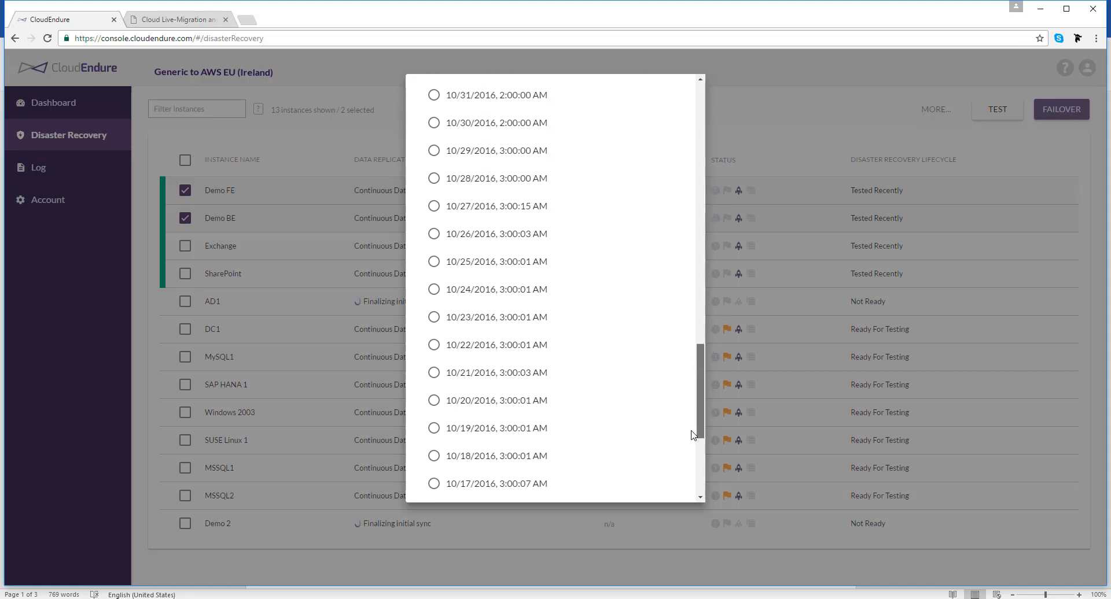
{"action": "scroll", "scroll_direction": "down", "scroll_amount": 3}
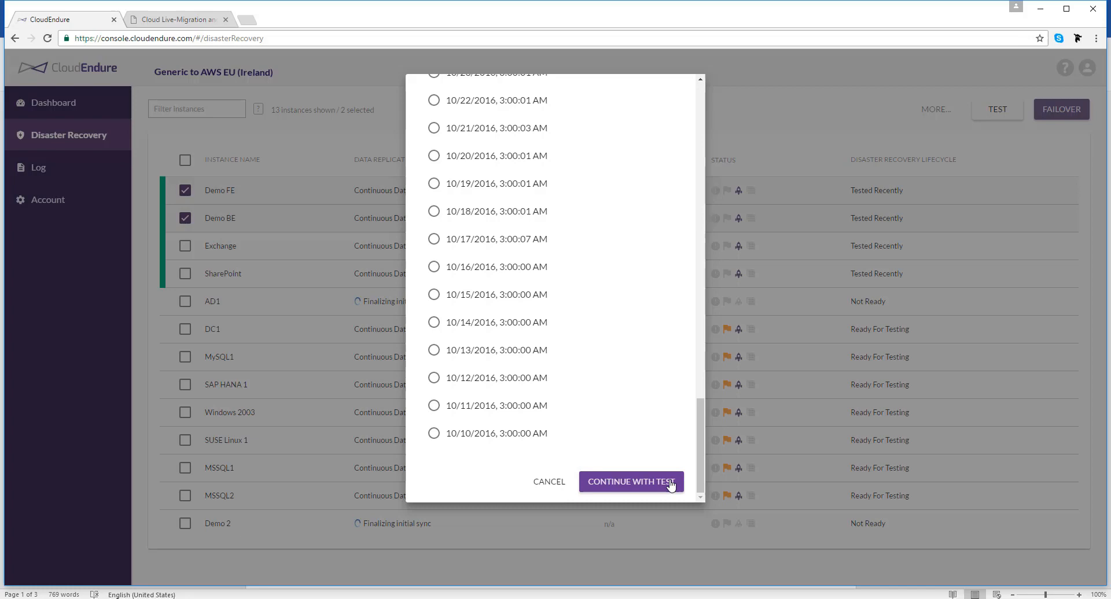
{"action": "left_click", "coordinate": [630, 481]}
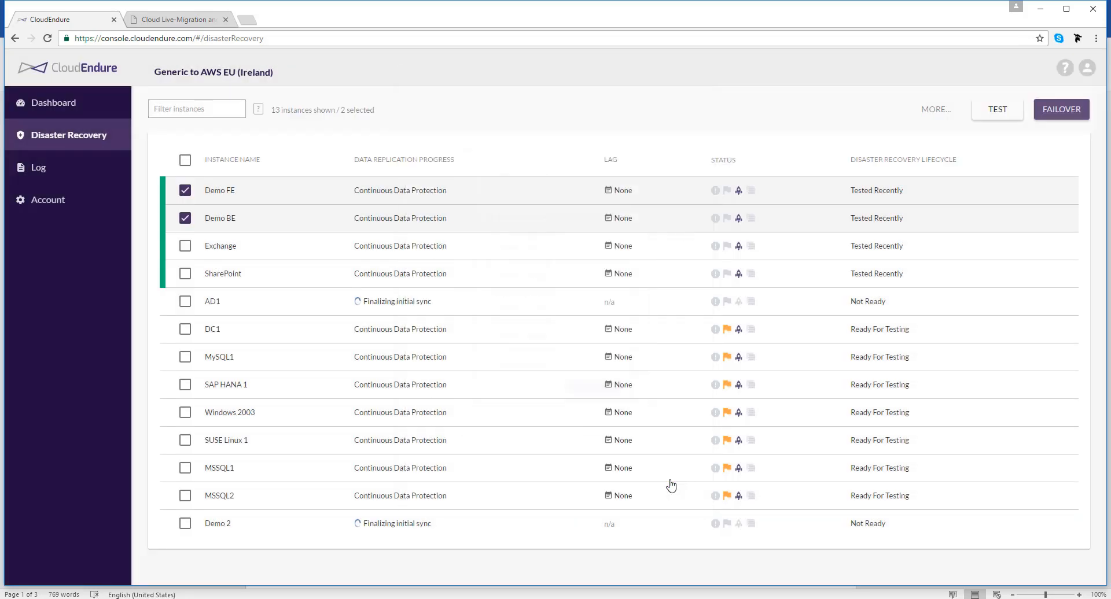
Step: Open Demo FE's dashboard showing its last test at 11/9/2016, 3:59:21 PM
{"action": "left_click", "coordinate": [1060, 109]}
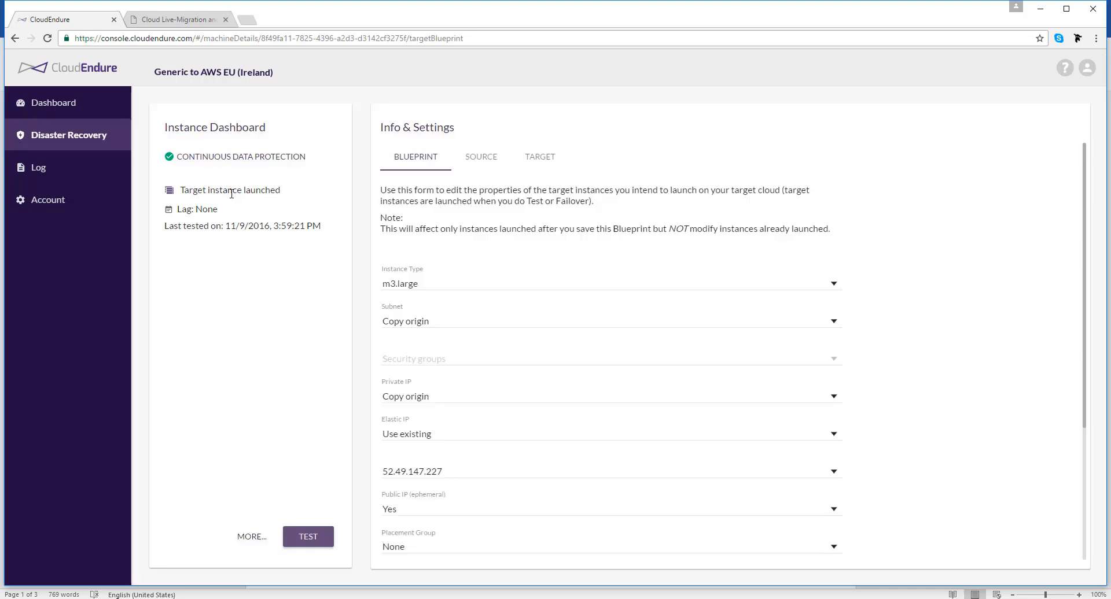
Step: Copy the target's public IP 52.49.147.227 to check WordPress, then return to CloudEndure
{"action": "left_click", "coordinate": [539, 157]}
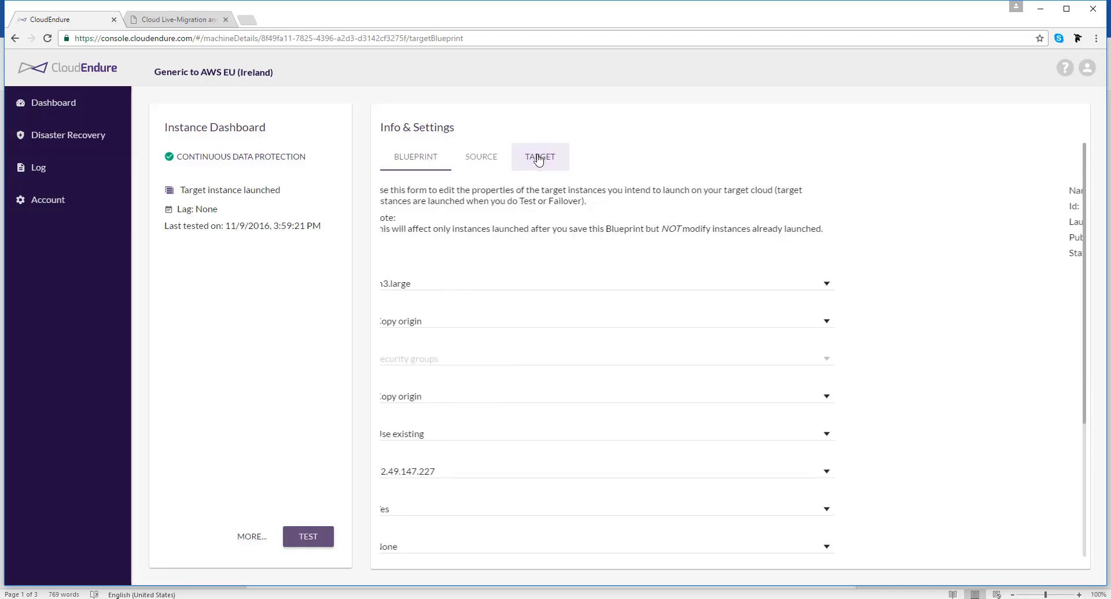
{"action": "left_click", "coordinate": [539, 157]}
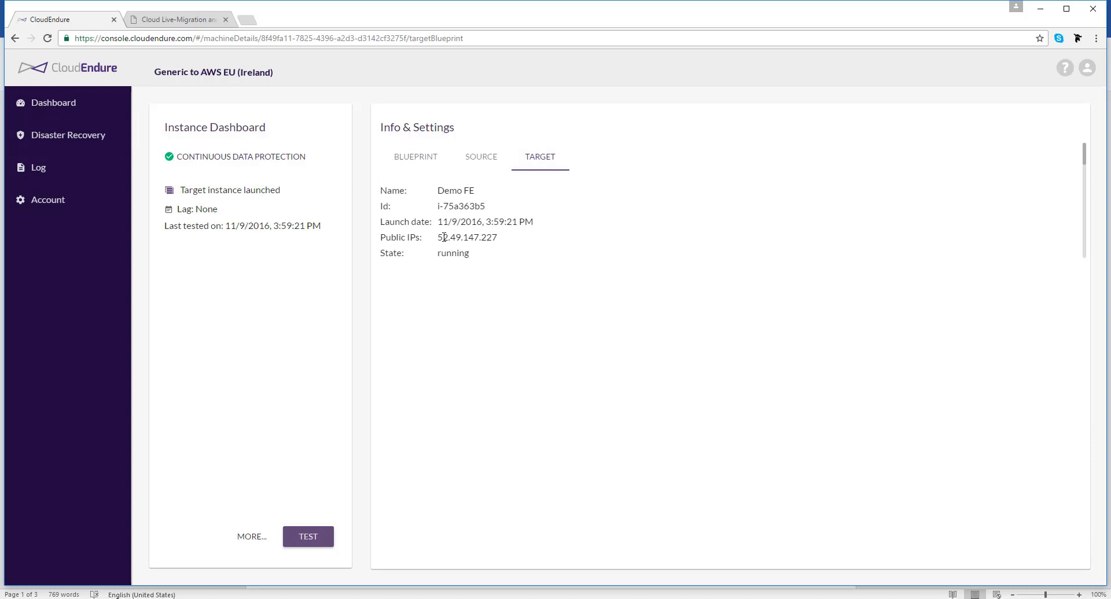
{"action": "double_click", "coordinate": [467, 237]}
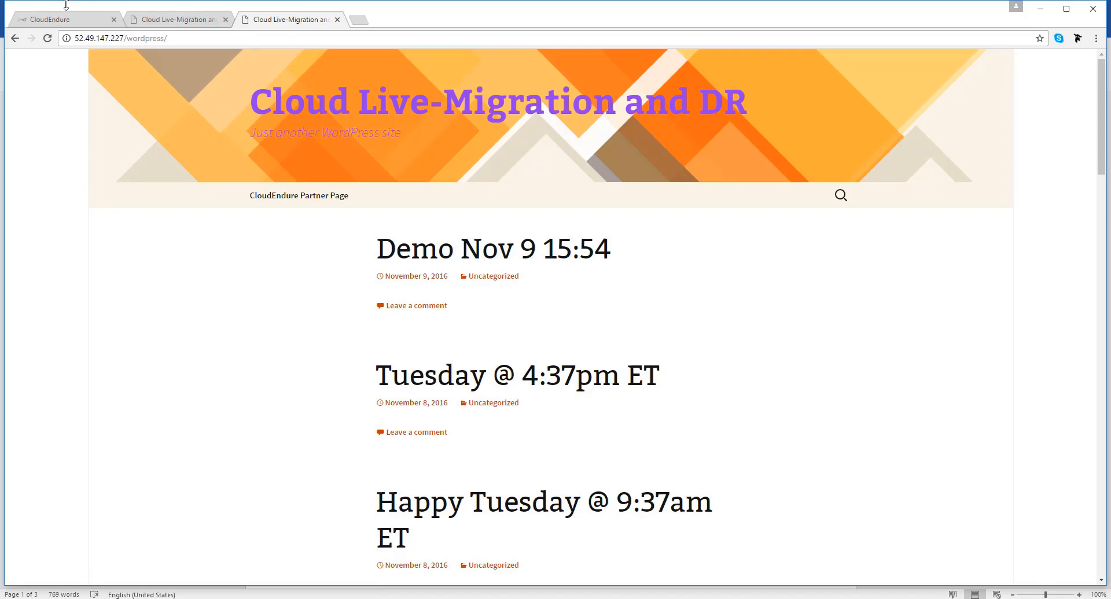
{"action": "left_click", "coordinate": [63, 19]}
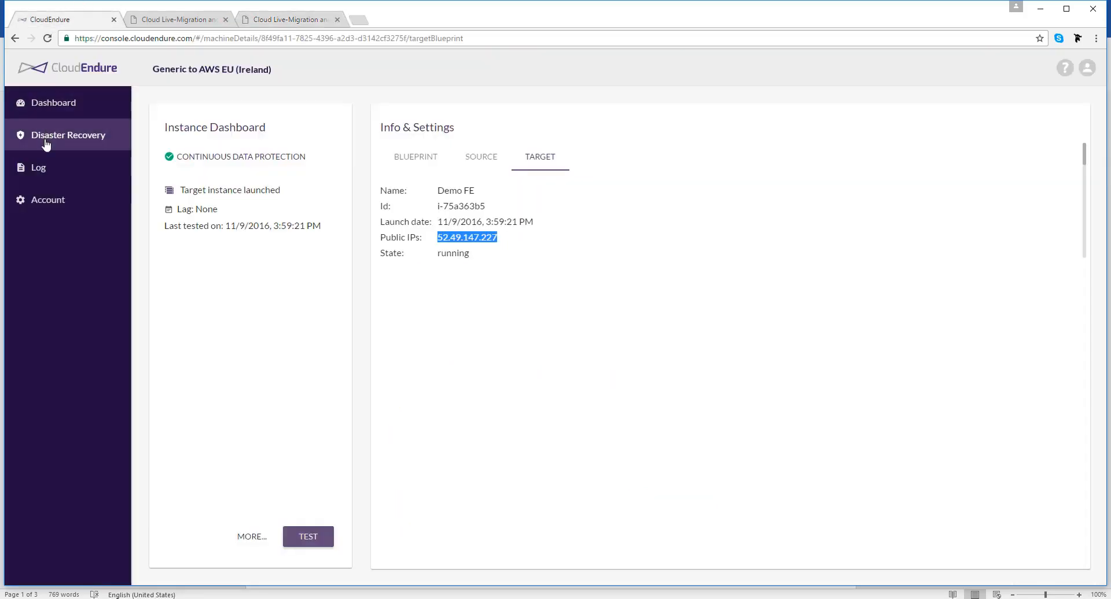
Step: Return to the Disaster Recovery list, where Demo FE and Demo BE show launched targets
{"action": "left_click", "coordinate": [68, 135]}
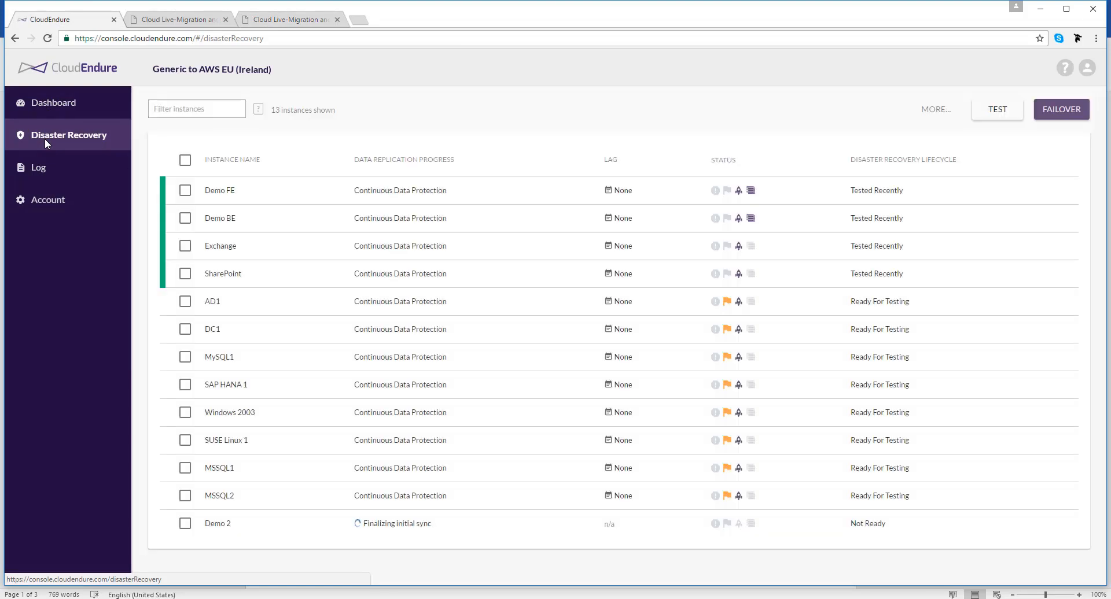
{"action": "mouse_move", "coordinate": [1042, 133]}
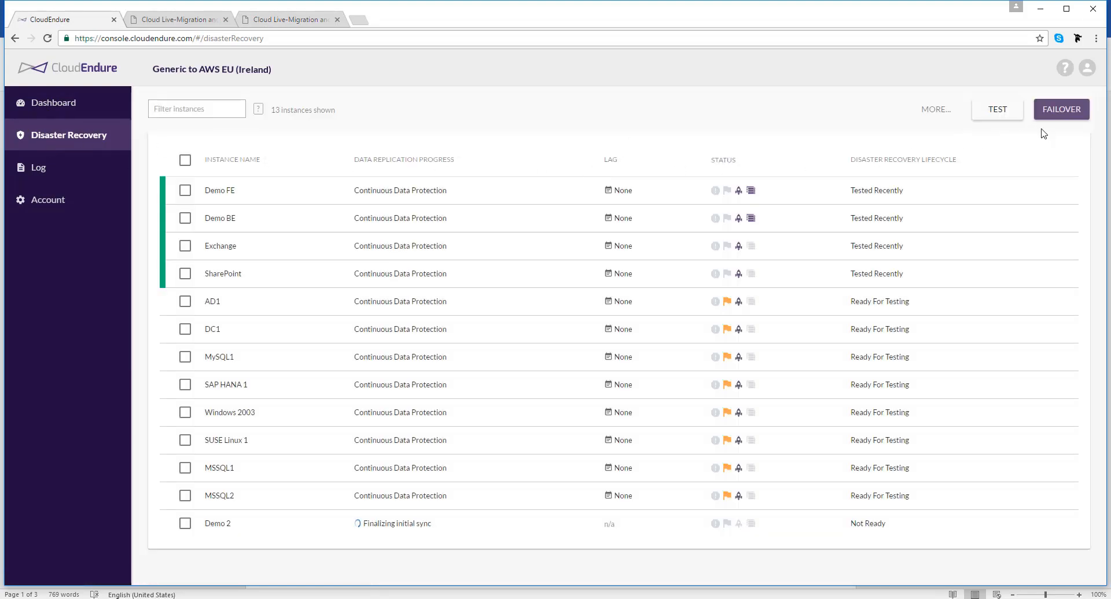